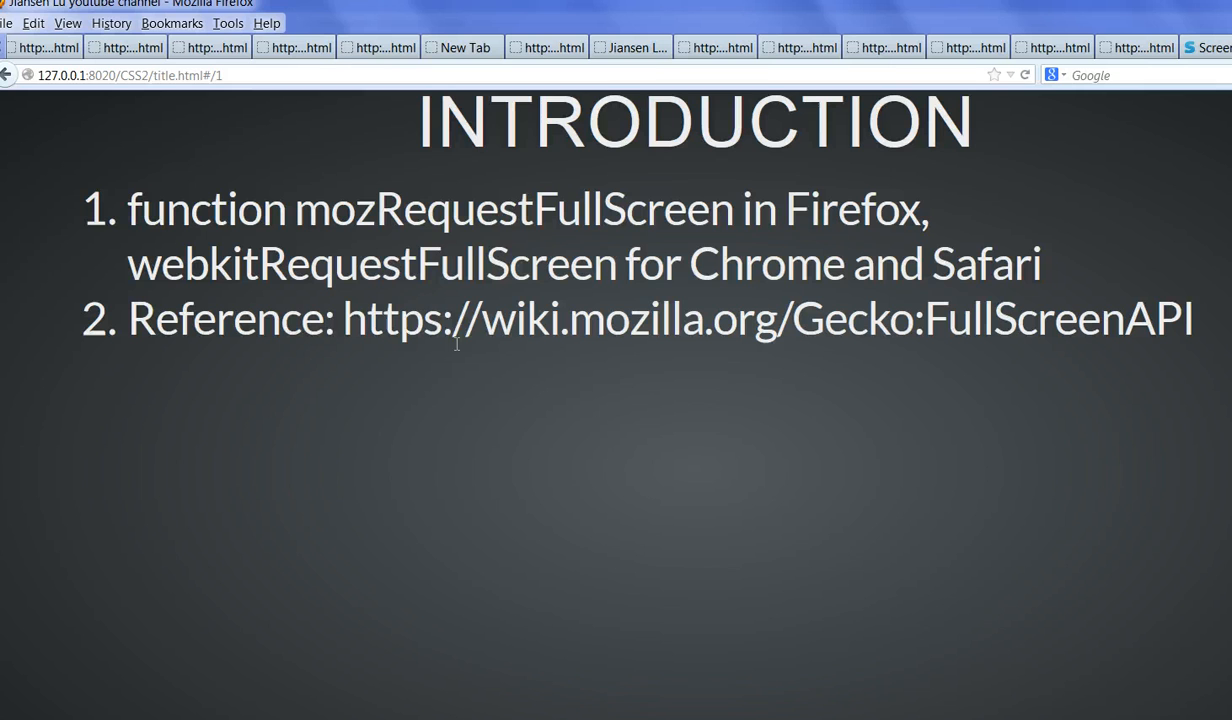
Highlight the Gecko FullScreen API reference link and the fullscreen section markup
double_click(397, 318)
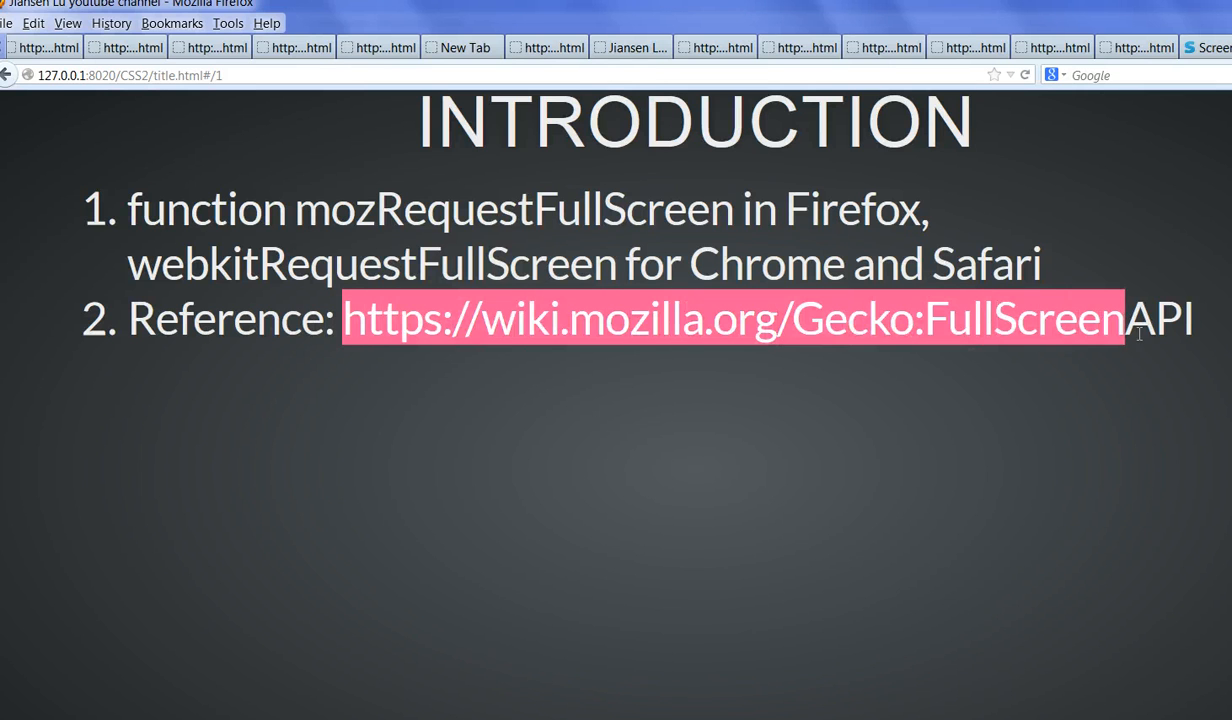
left_click_drag(1127, 318, 1192, 318)
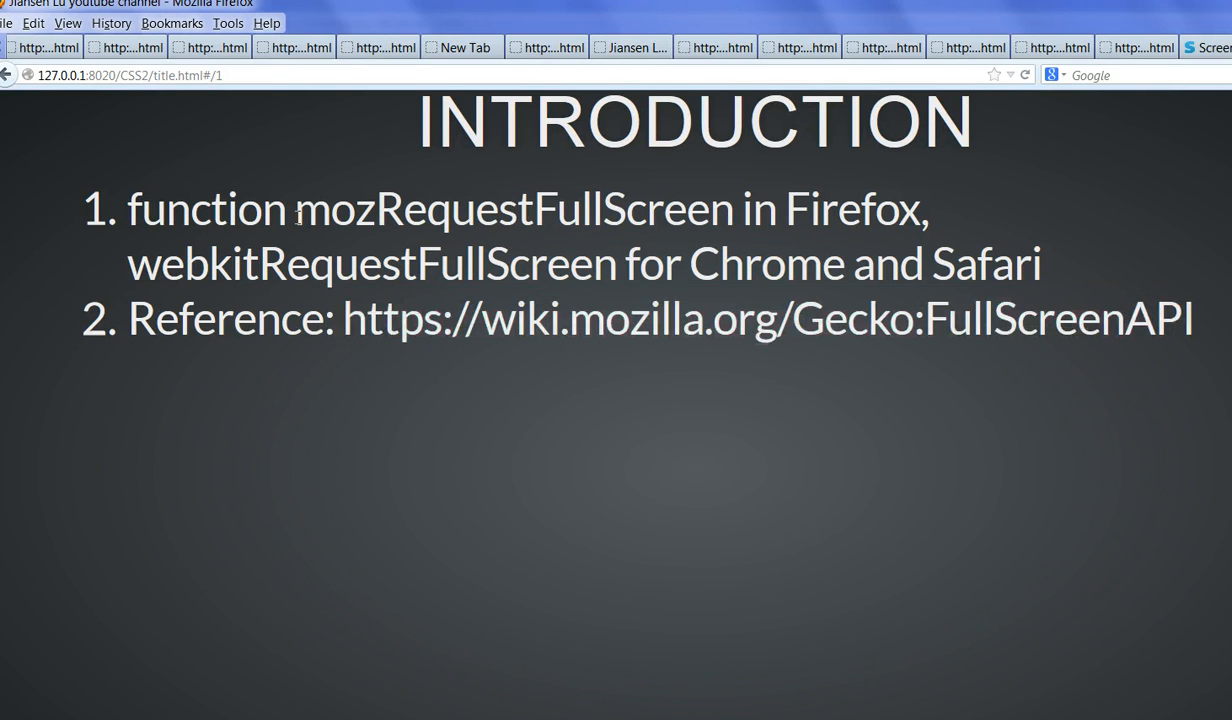
left_click_drag(295, 208, 815, 208)
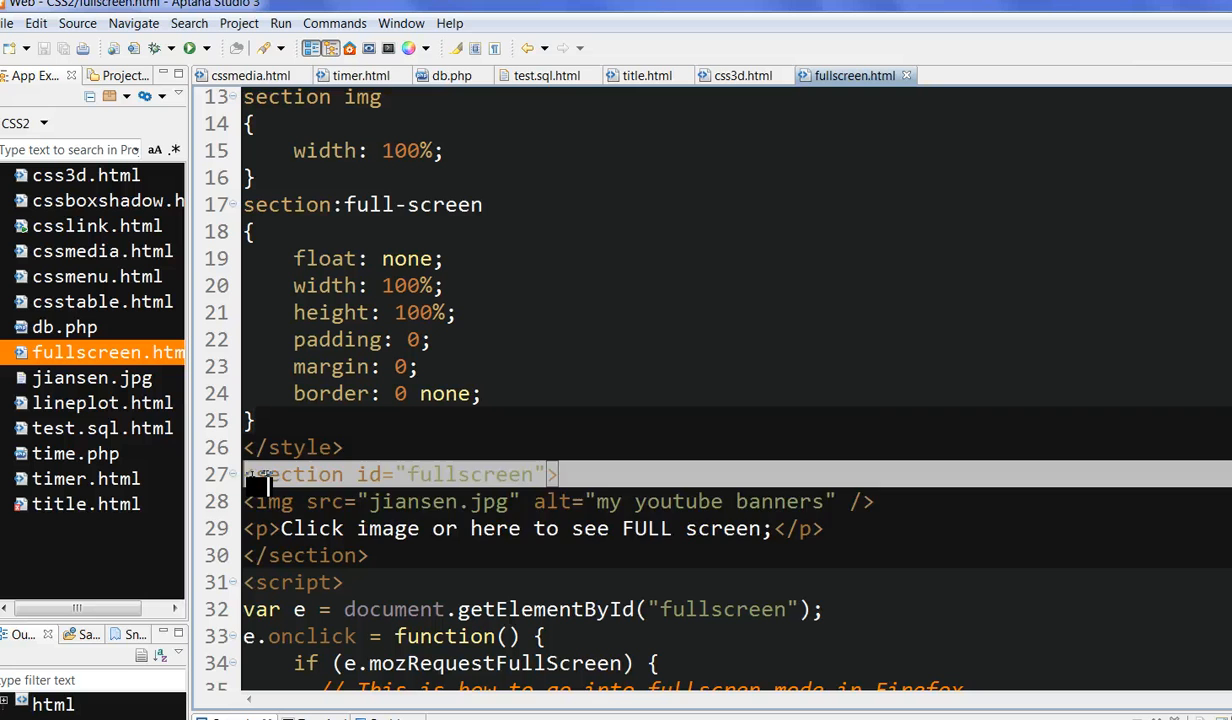
left_click_drag(260, 474, 375, 555)
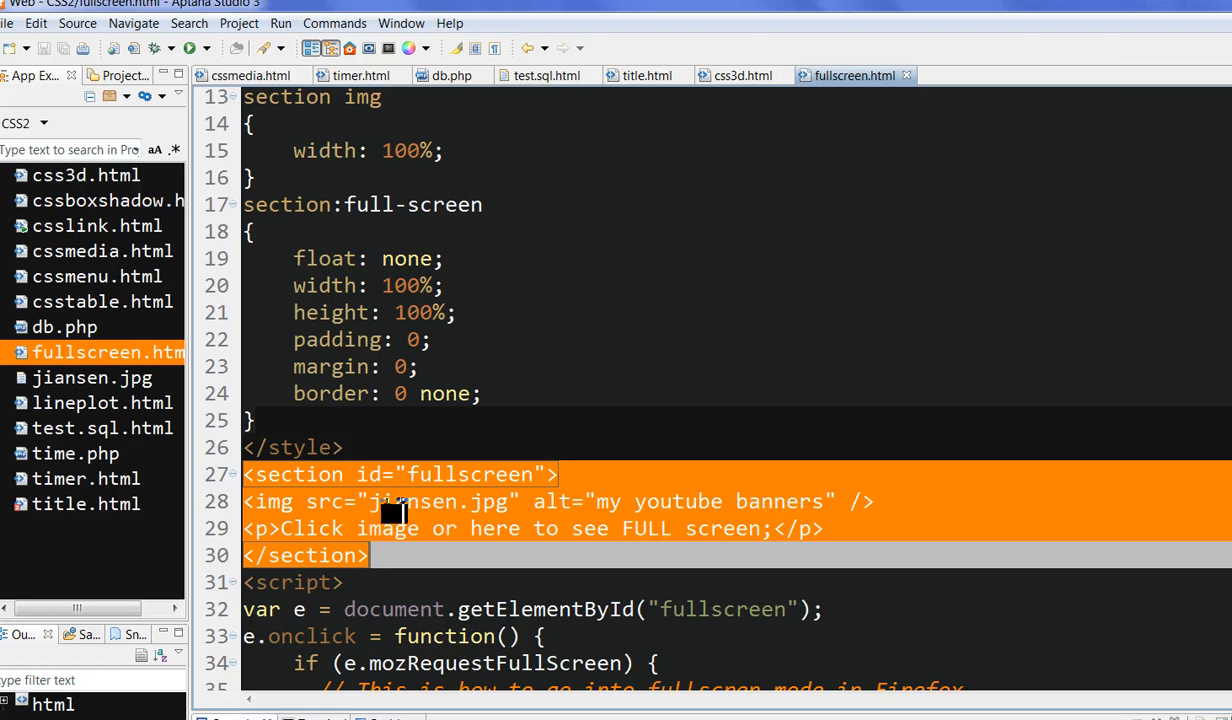
mouse_move(370, 490)
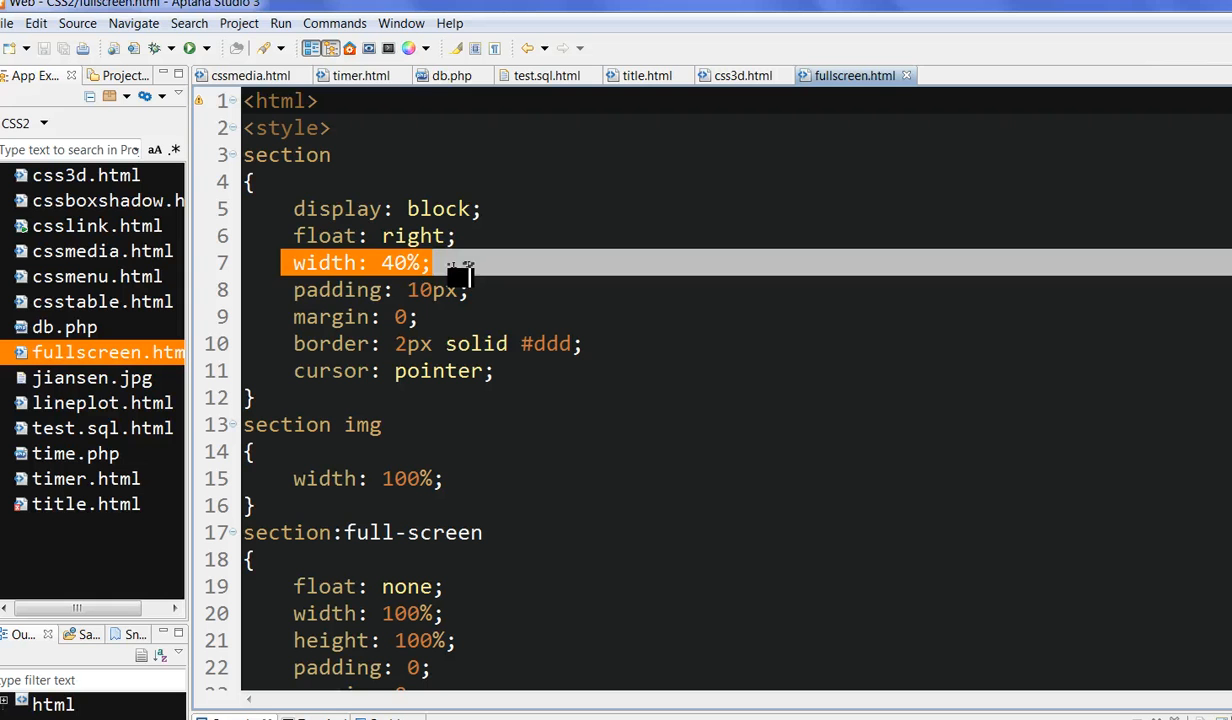
Edit the section's 40% width and padding rules, entering 100% values
left_click(430, 290)
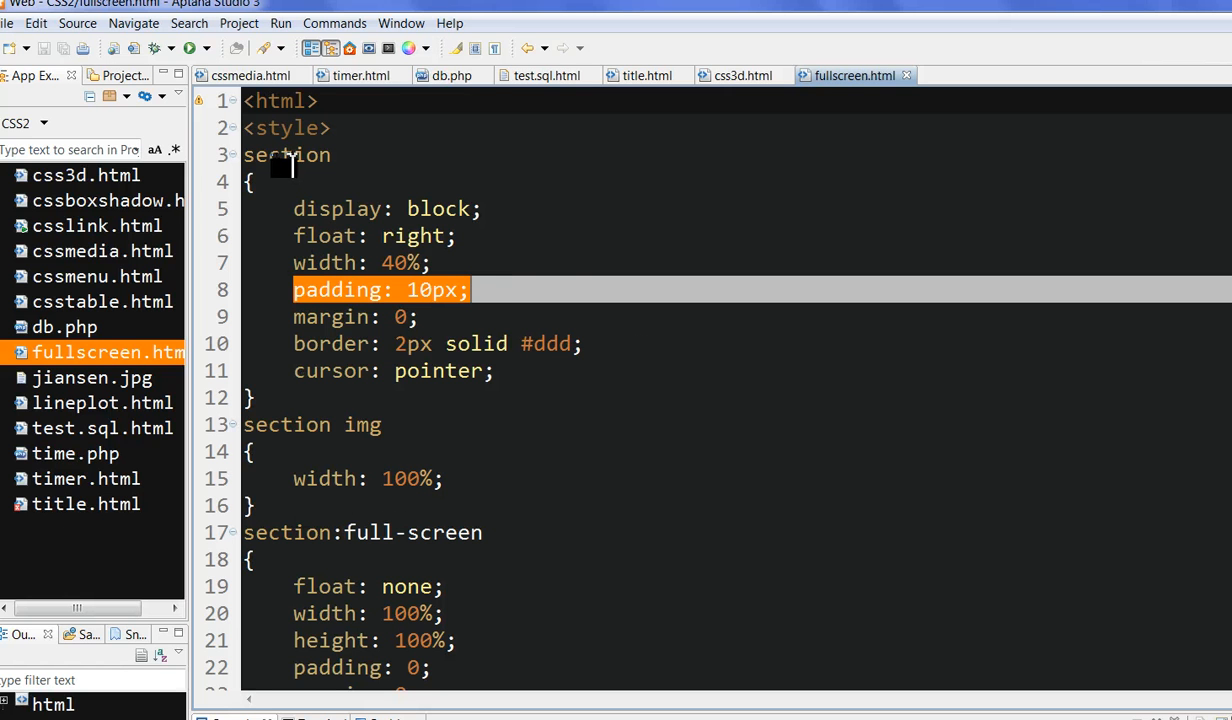
left_click(255, 443)
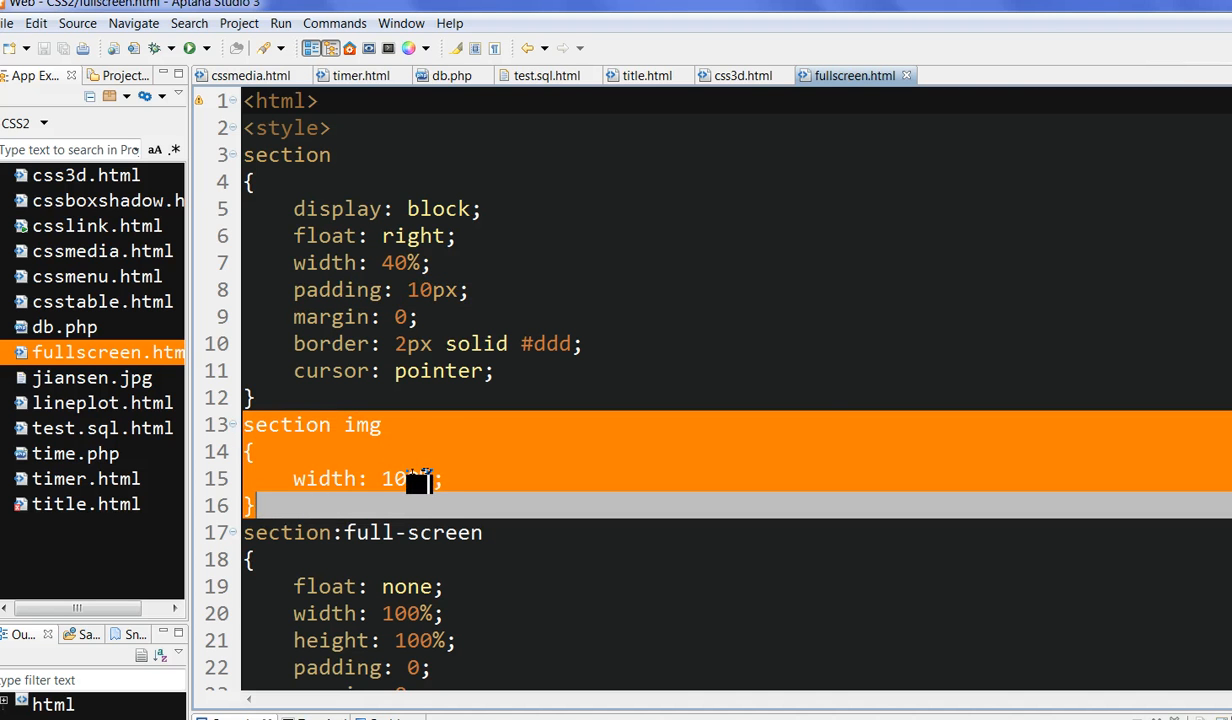
type("00%")
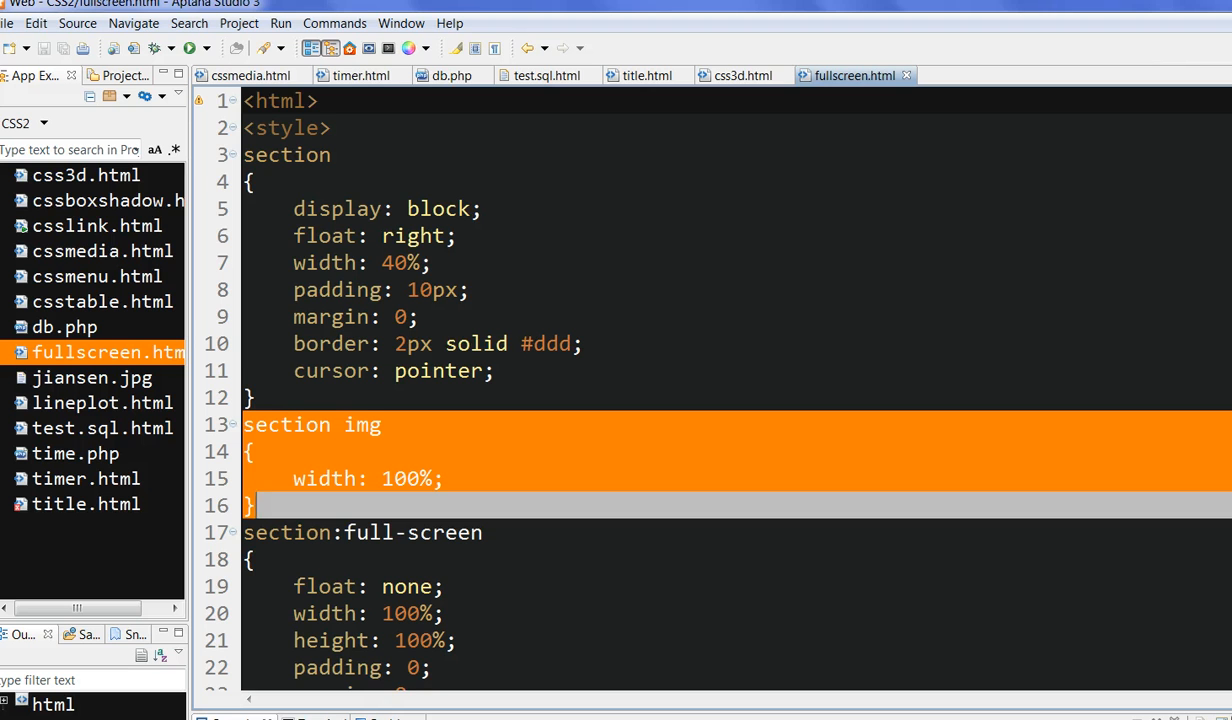
scroll("down", 3)
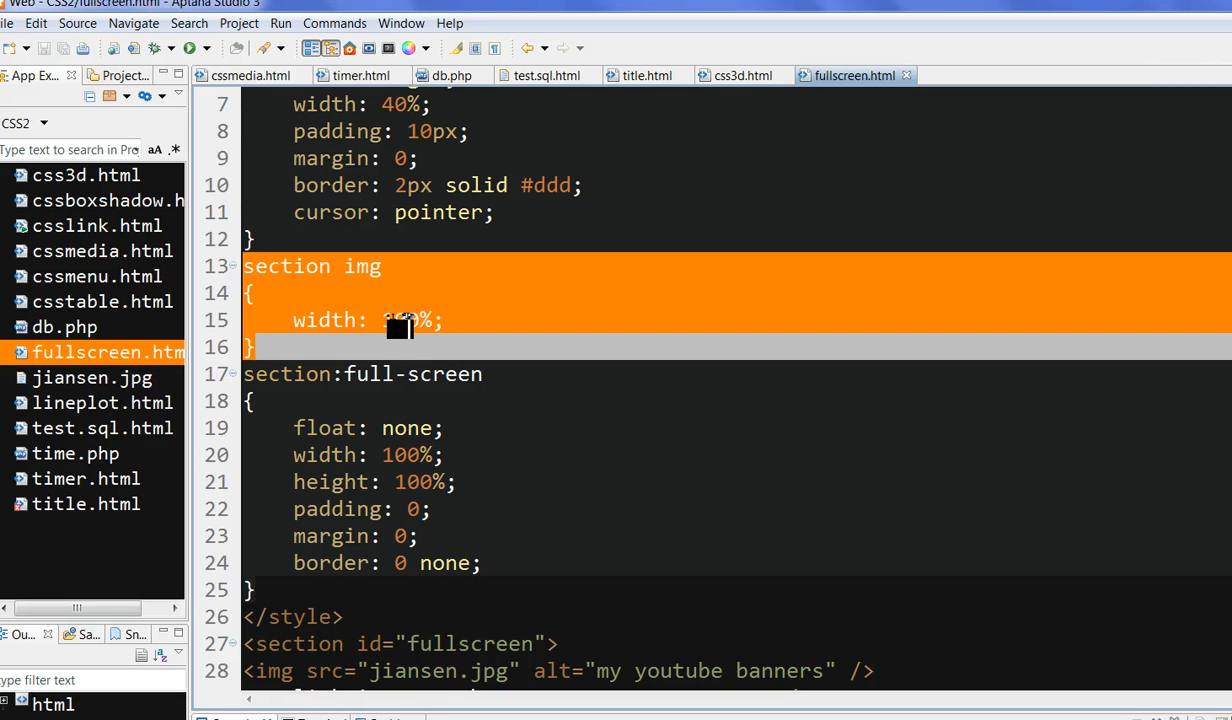
type("100%")
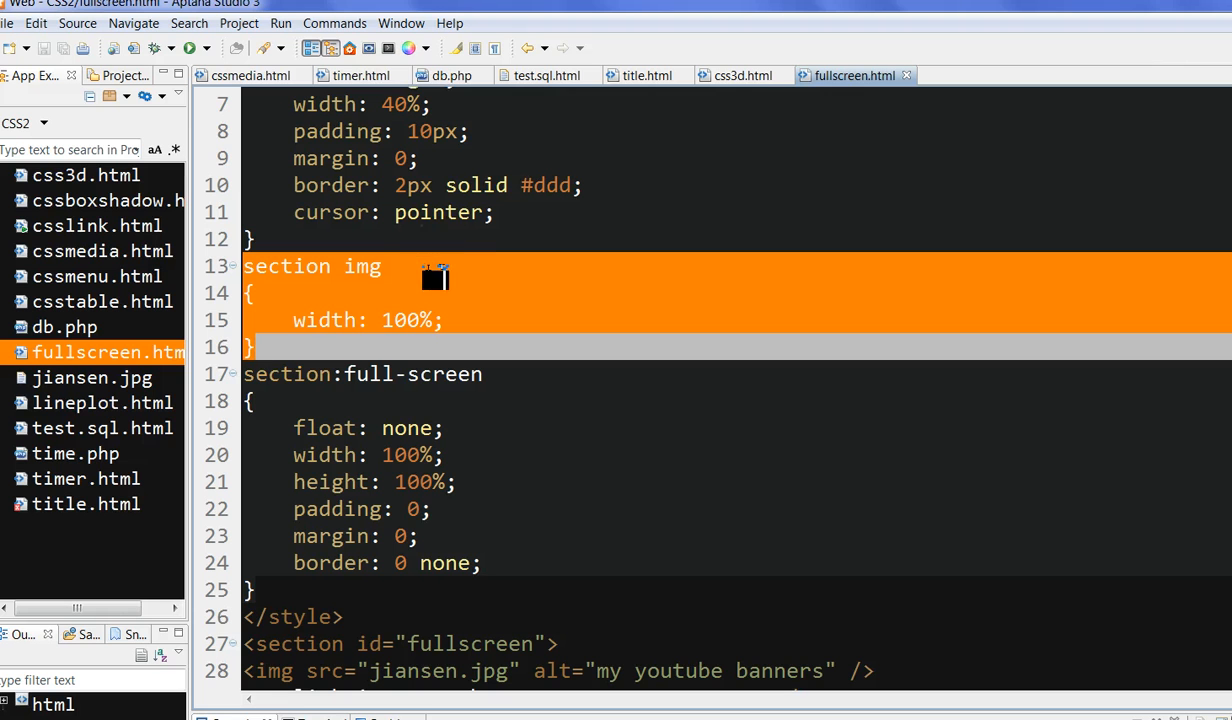
mouse_move(800, 220)
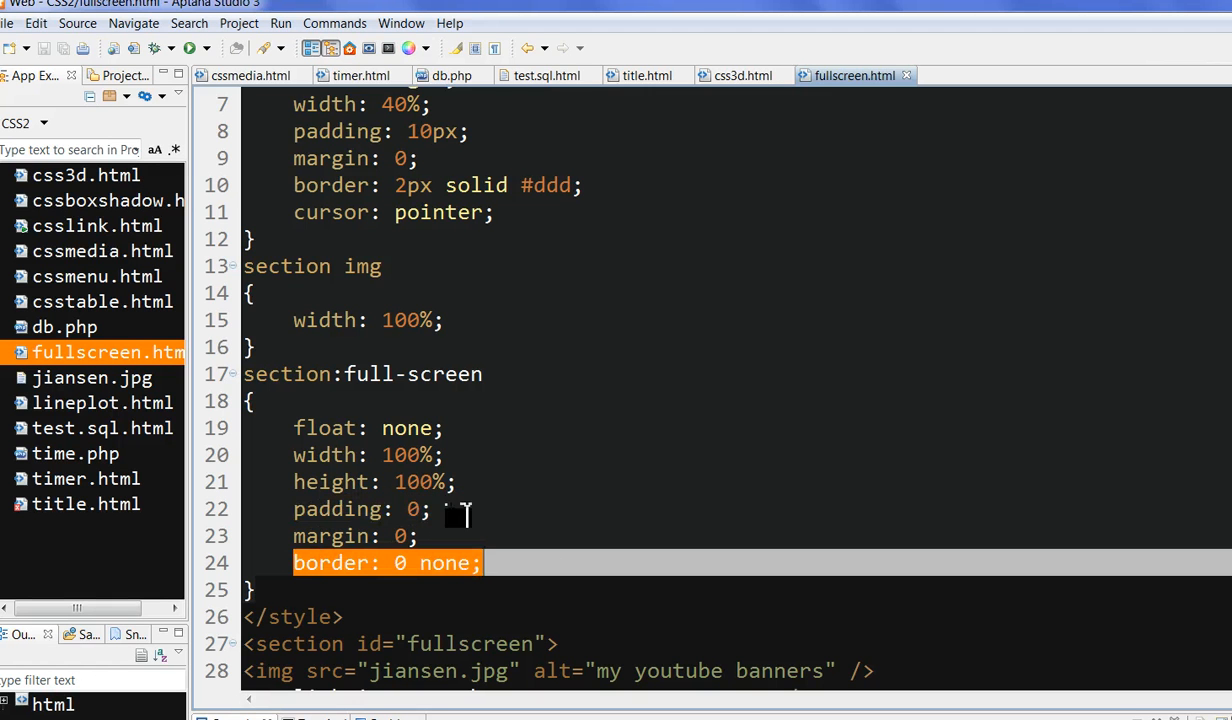
mouse_move(982, 501)
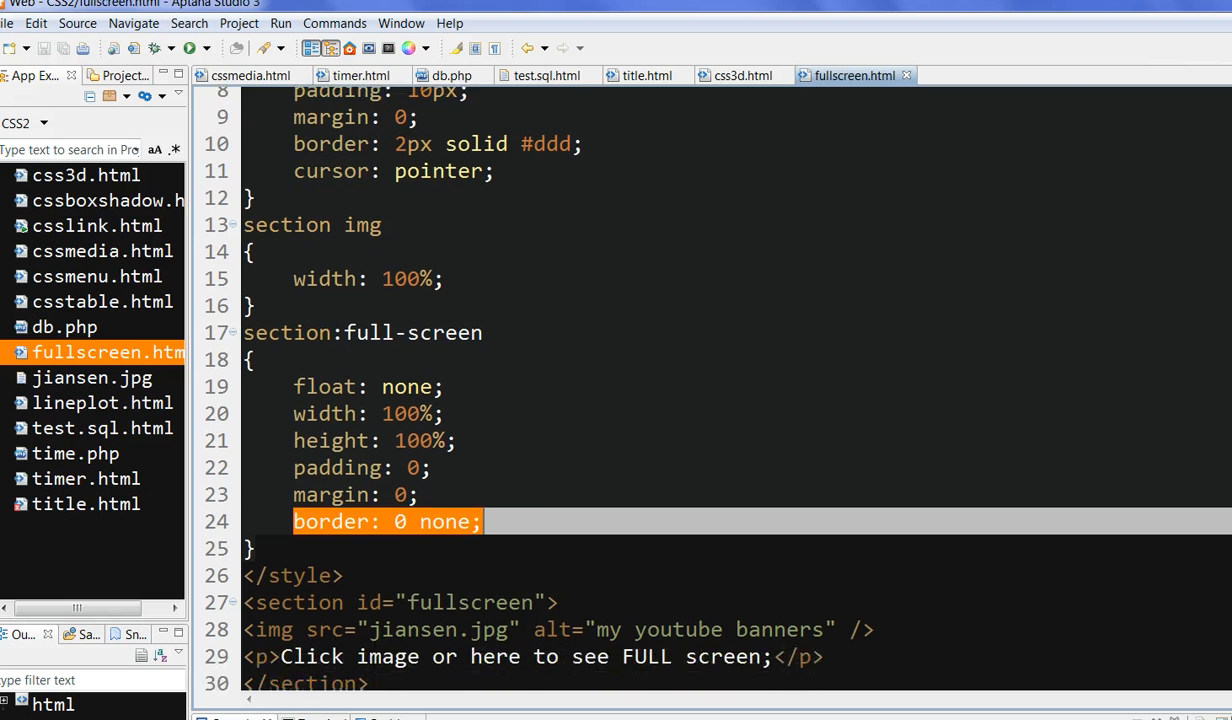
Select e.mozRequestFullScreen in the click script and show the Commands menu
scroll("down", 3)
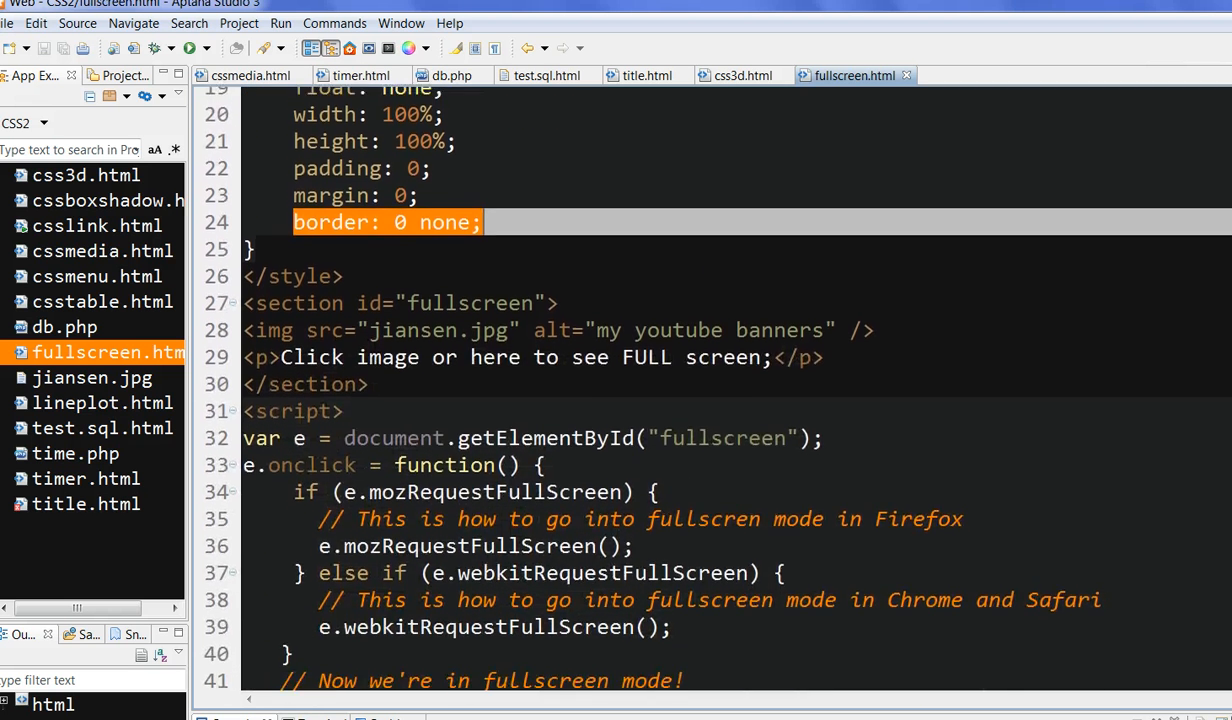
scroll("down", 3)
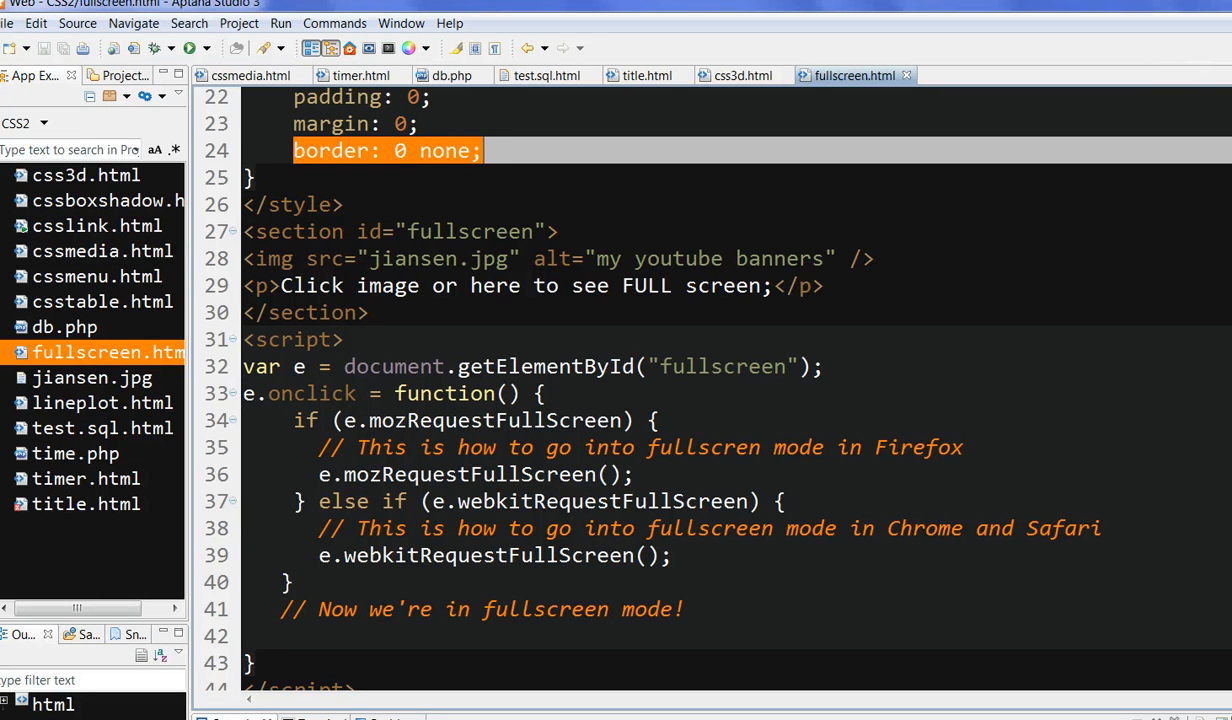
scroll("down", 3)
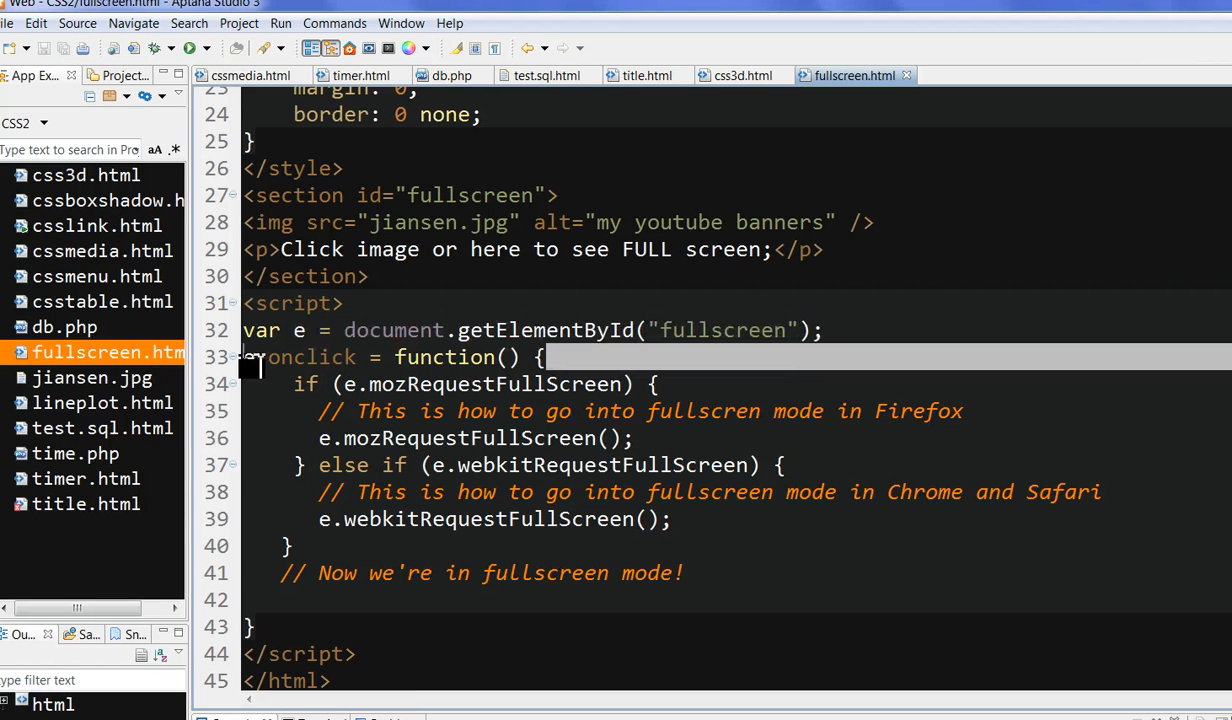
double_click(295, 357)
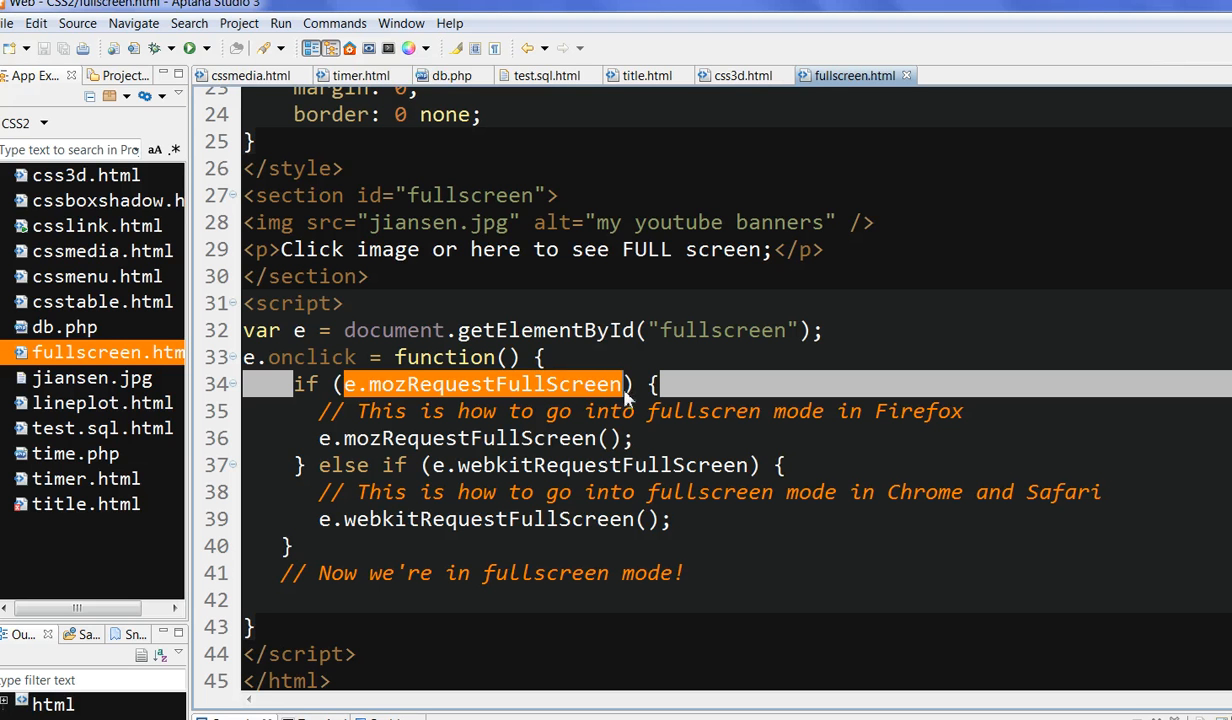
mouse_move(895, 432)
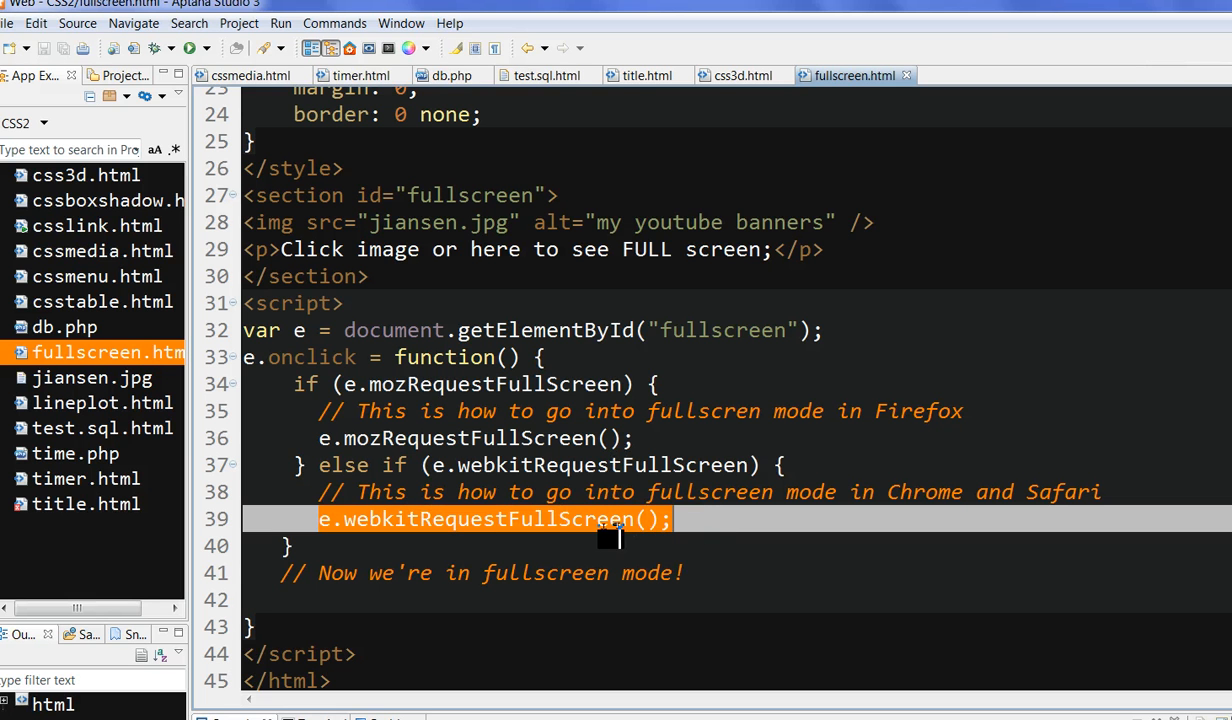
mouse_move(595, 450)
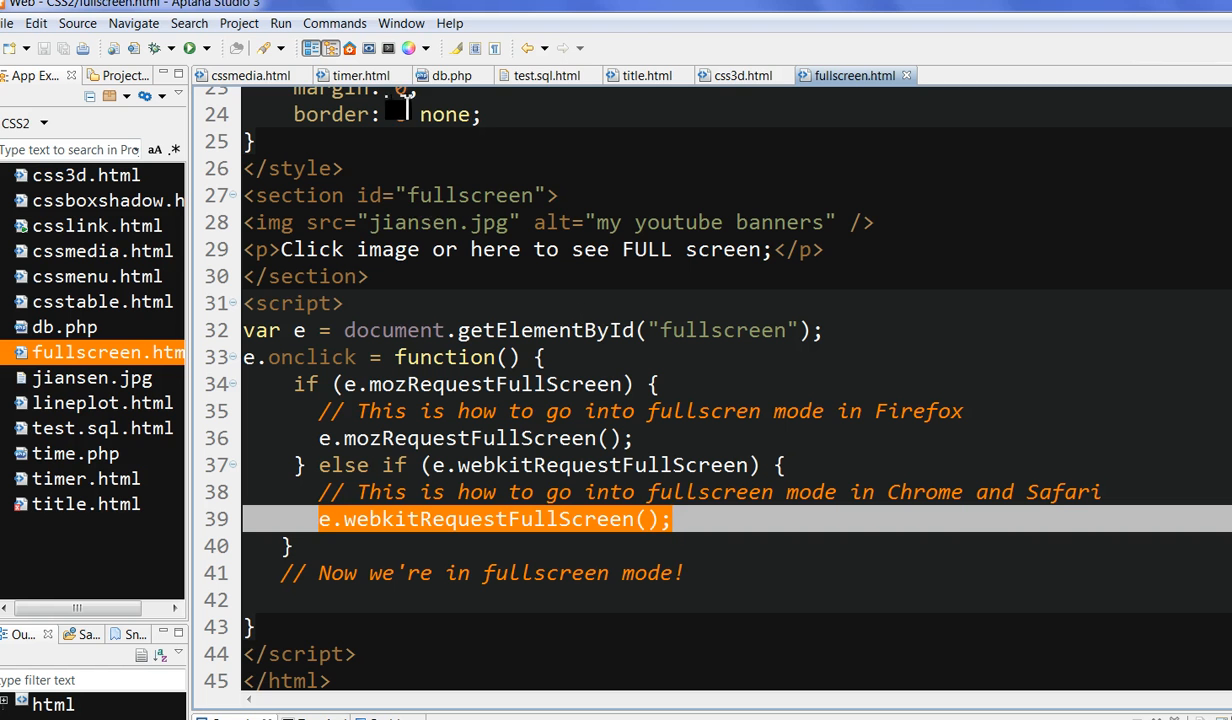
left_click(334, 23)
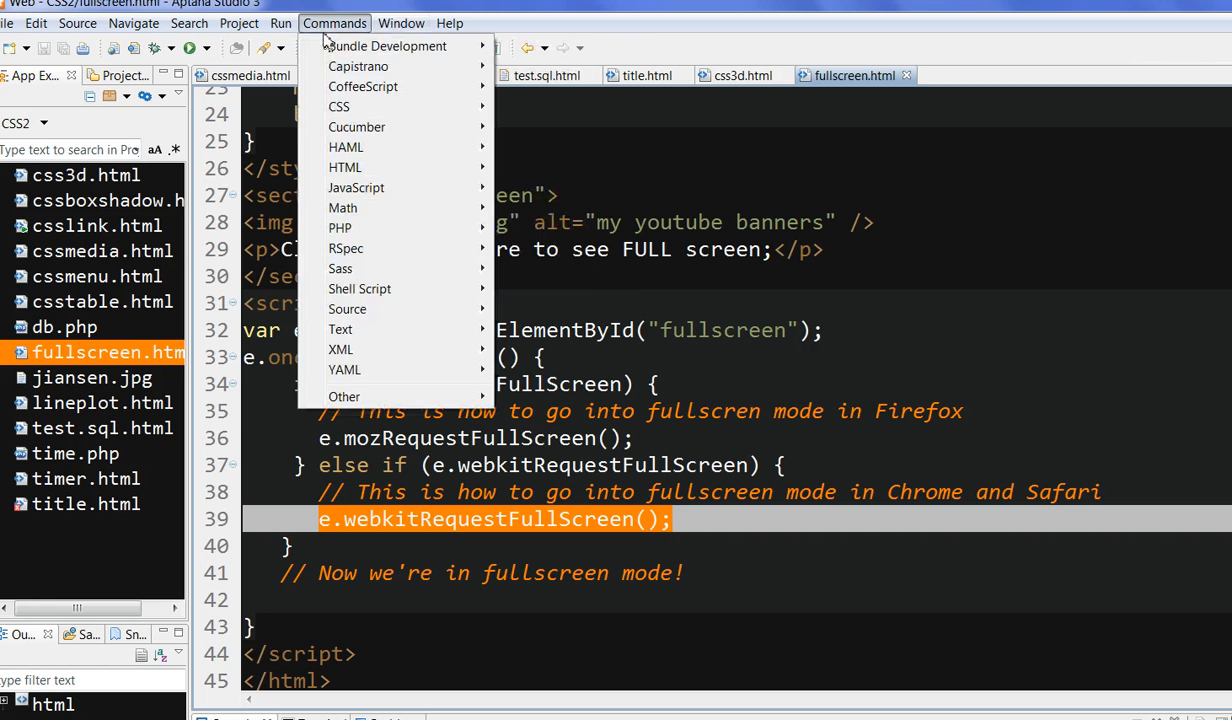
Switch to Firefox to load 127.0.0.1:8020/CSS2/fullscreen.html
left_click(280, 23)
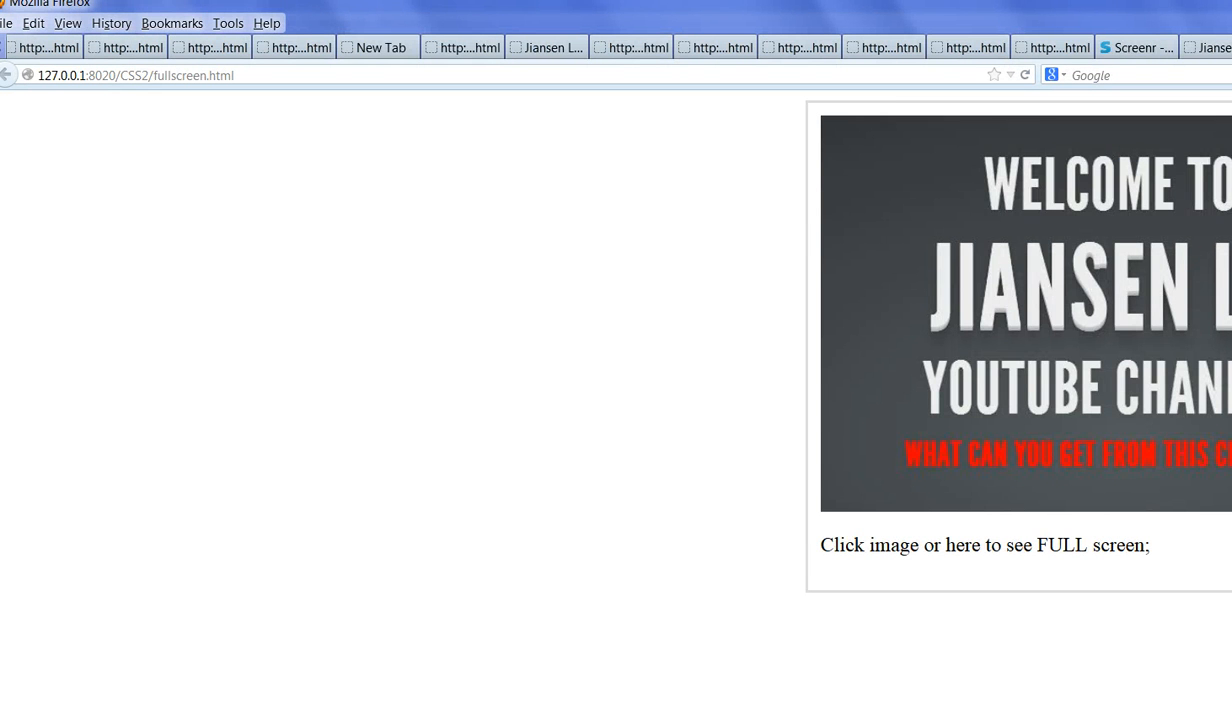
mouse_move(1106, 333)
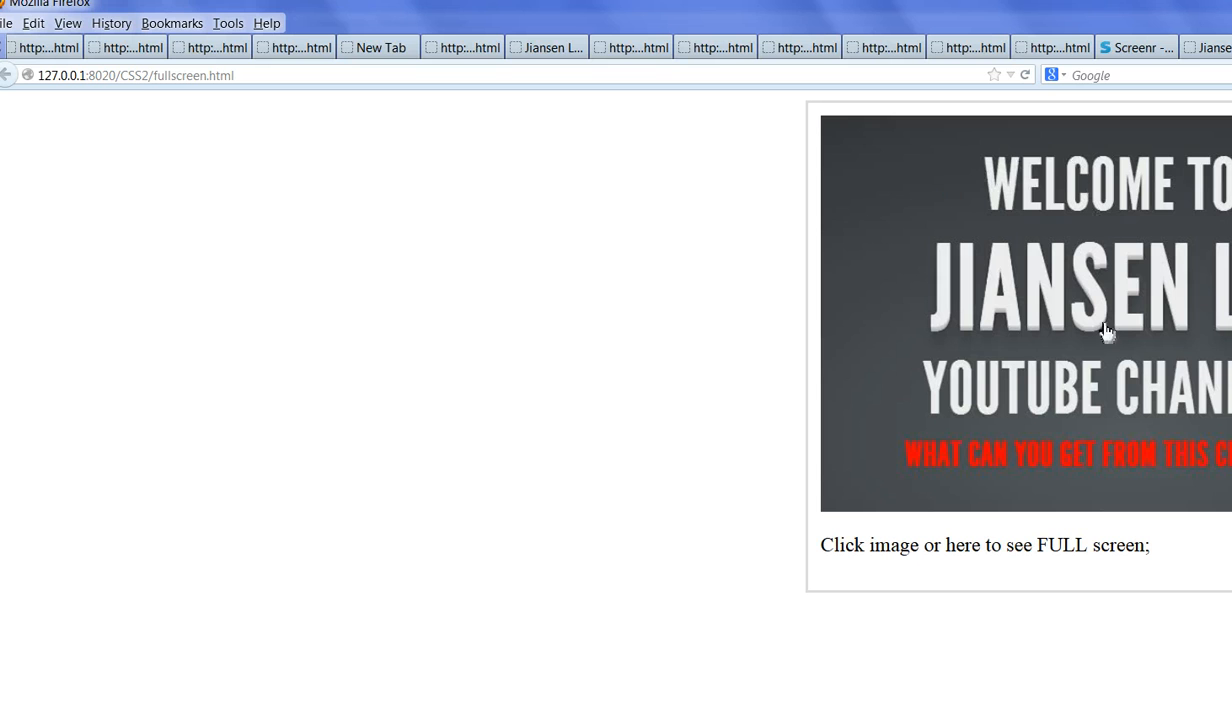
mouse_move(1172, 208)
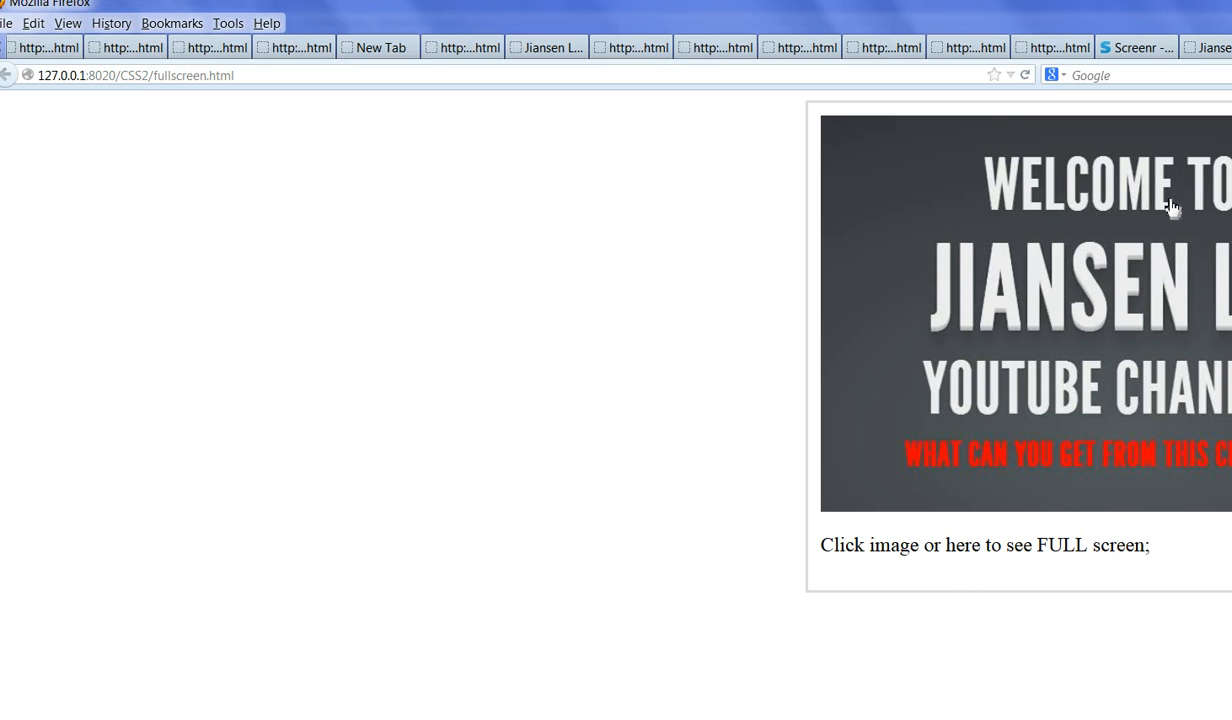
mouse_move(972, 283)
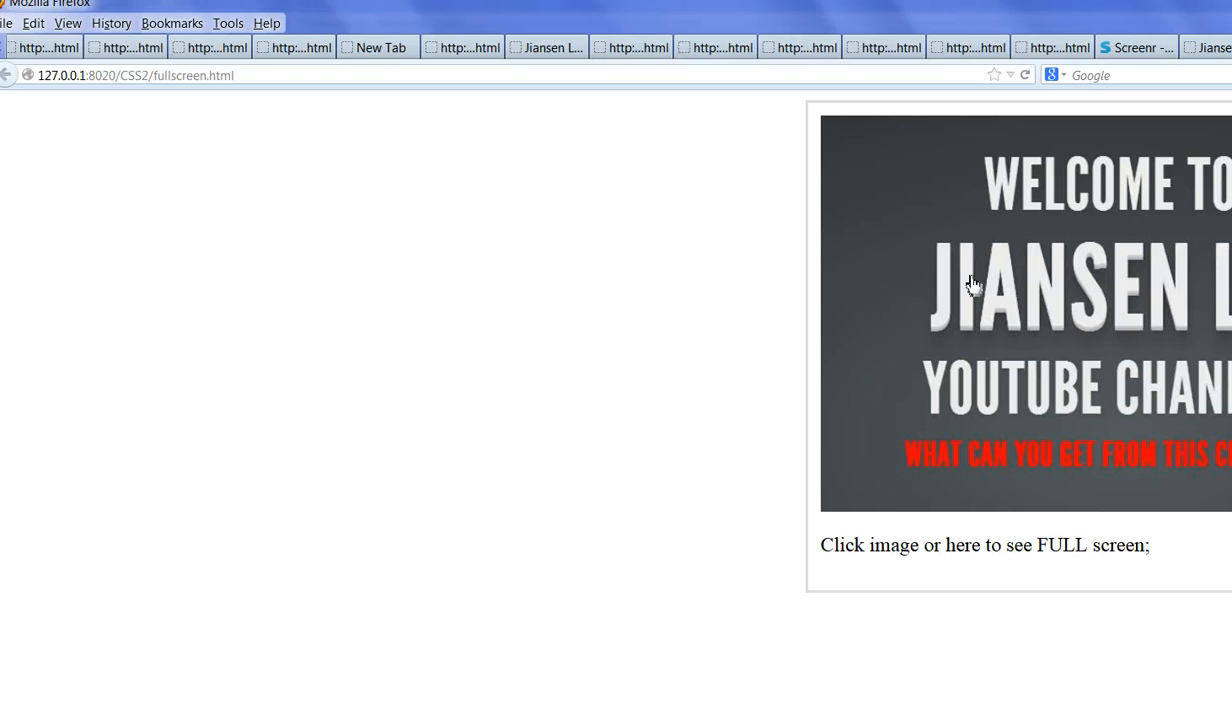
left_click(975, 285)
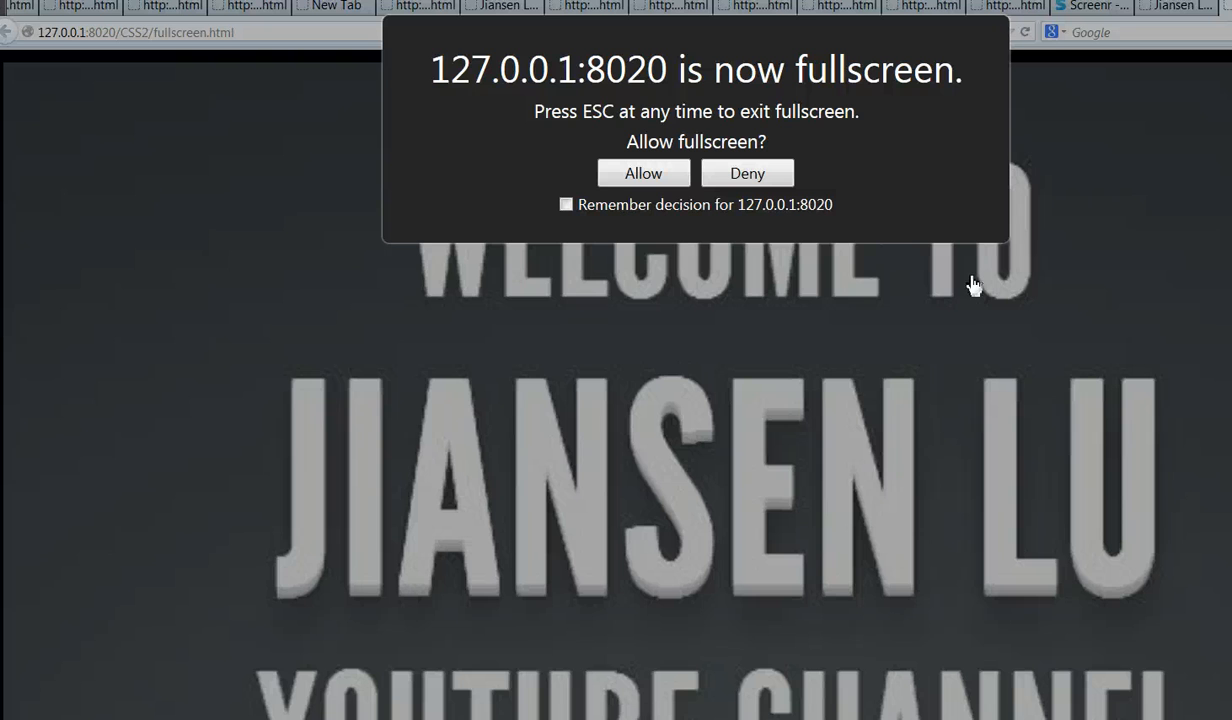
mouse_move(805, 98)
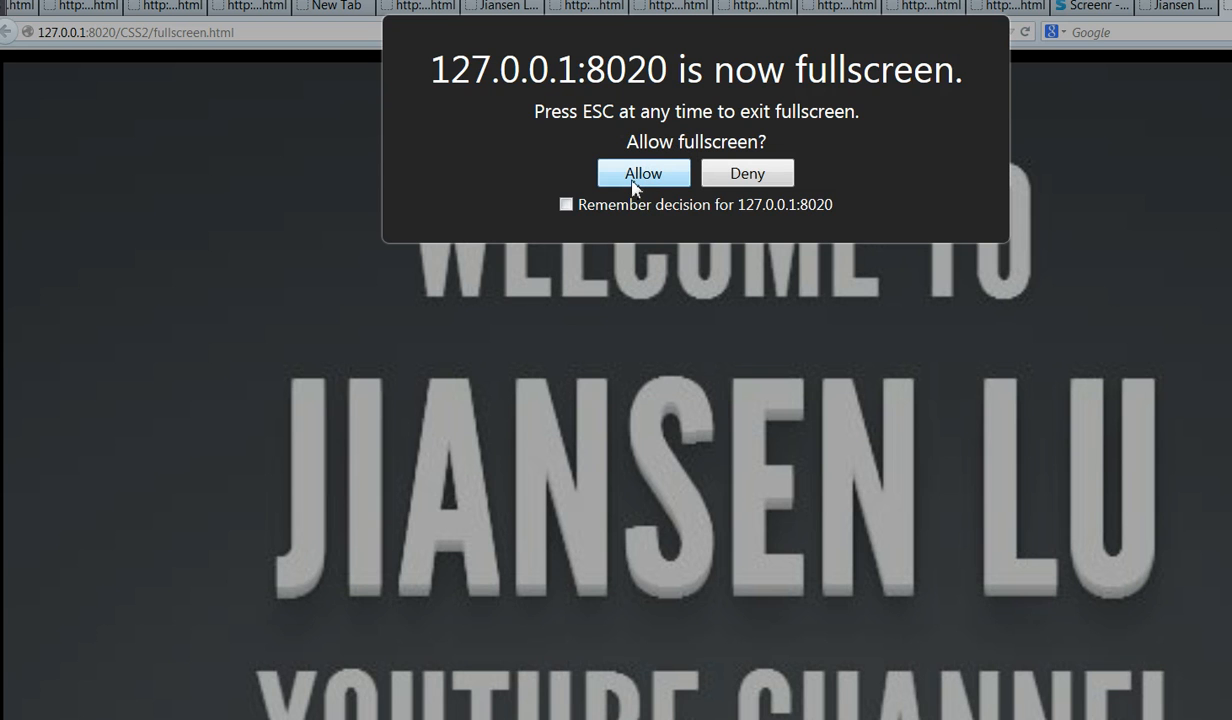
left_click(643, 173)
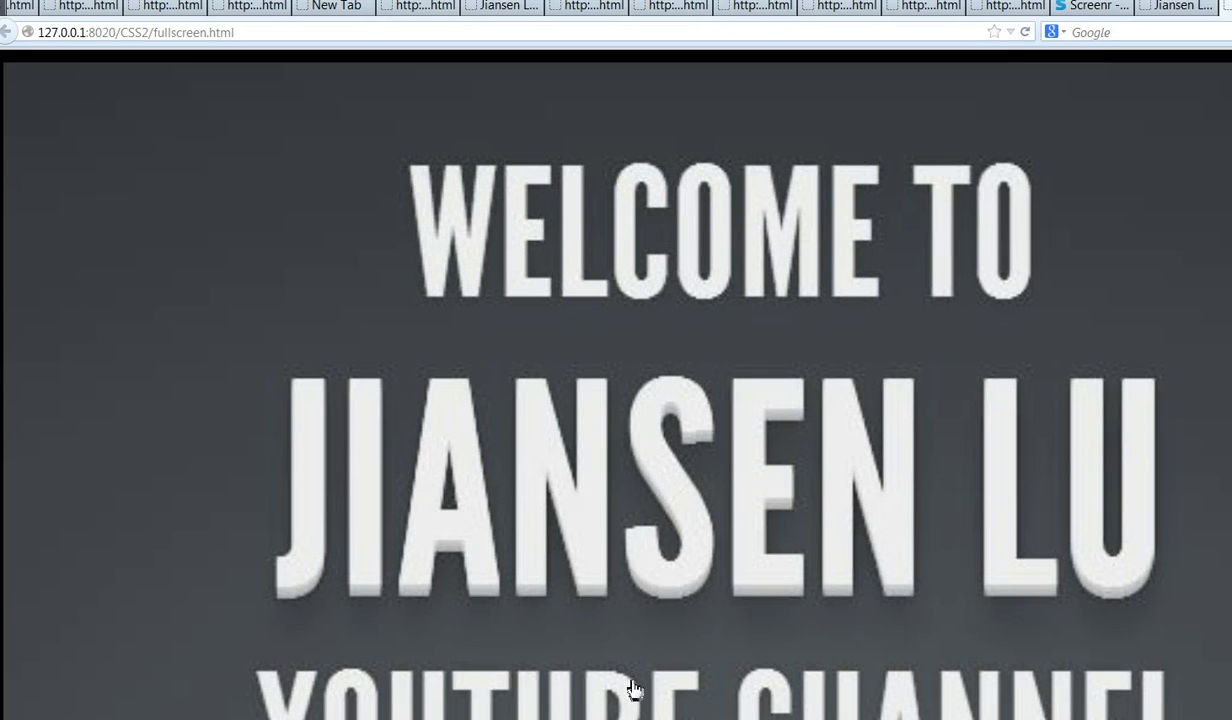
mouse_move(478, 287)
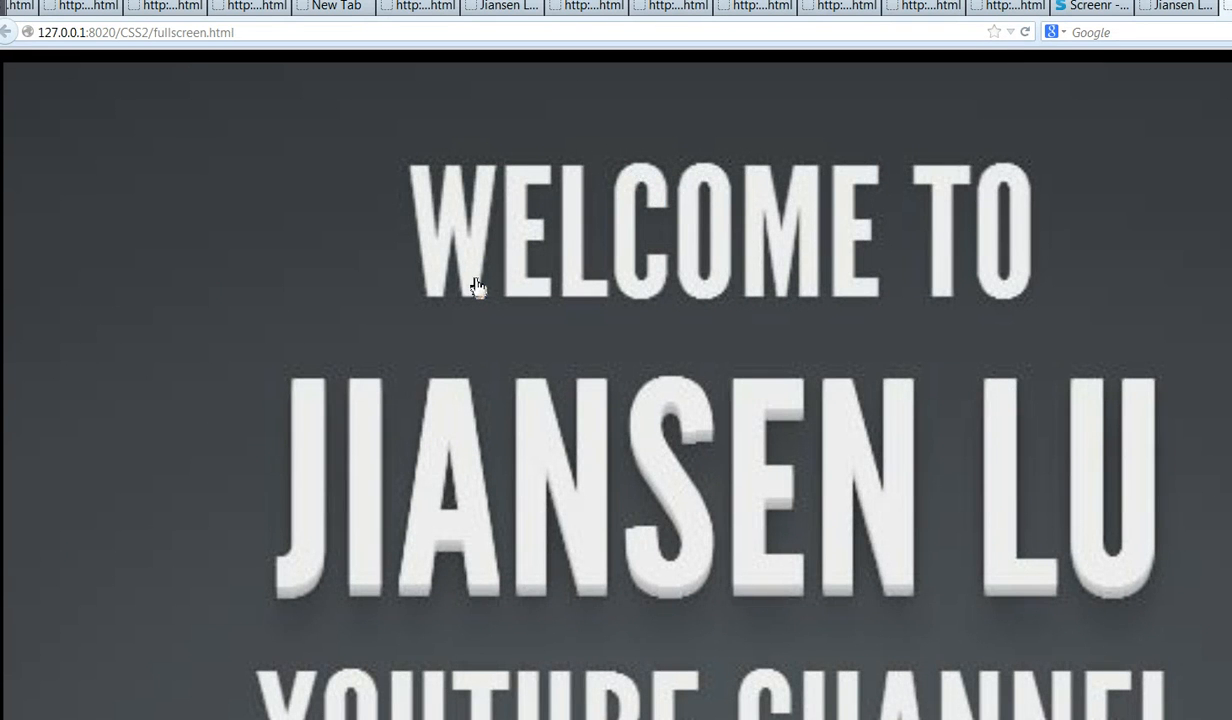
mouse_move(533, 290)
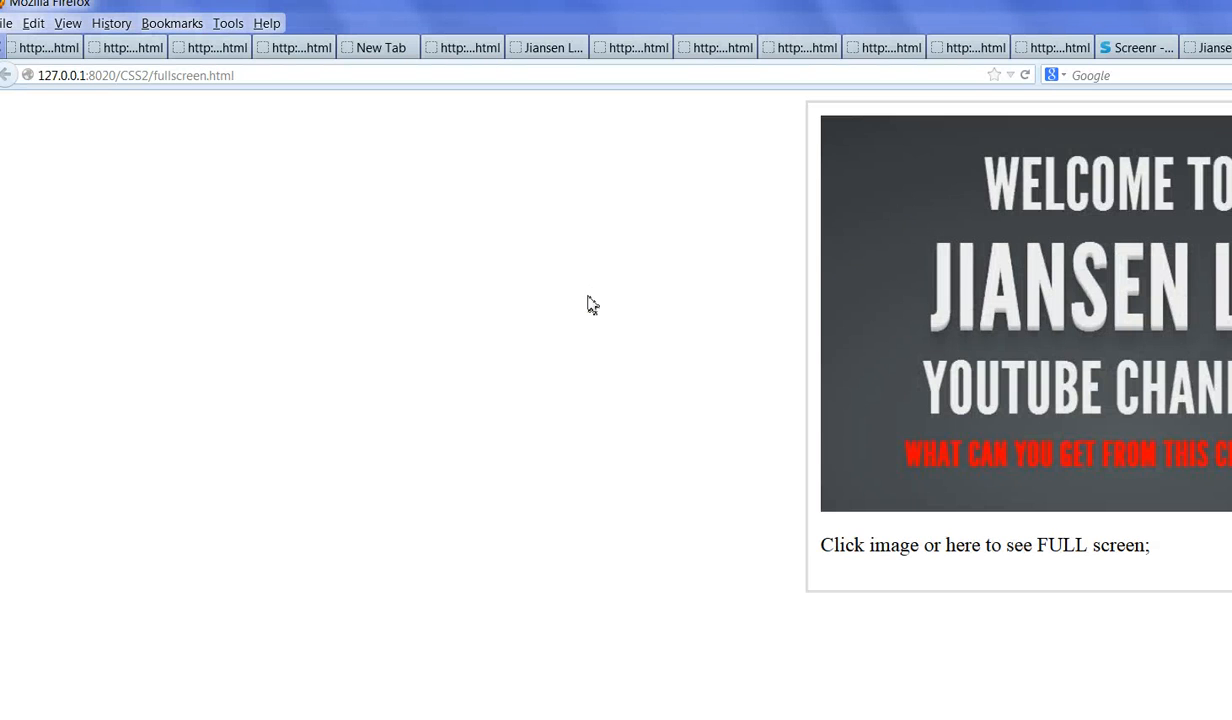
mouse_move(584, 300)
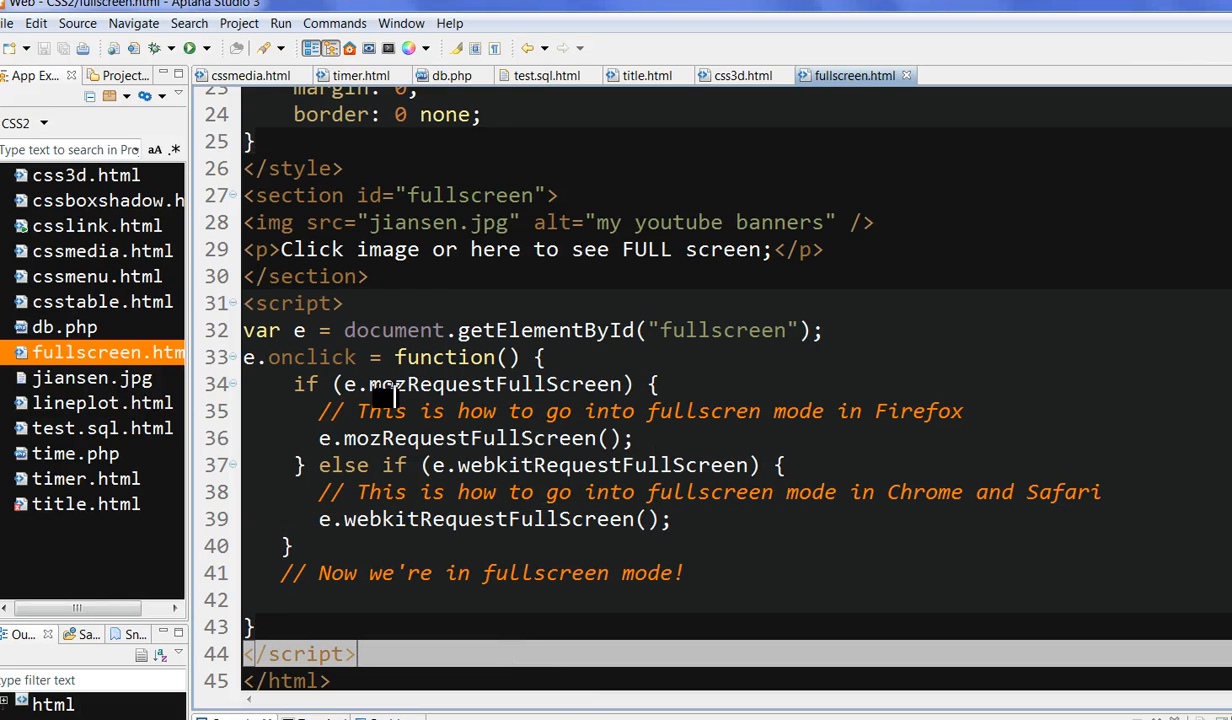
Select the mozRequestFullScreen and webkitRequestFullScreen checks in the script
double_click(420, 384)
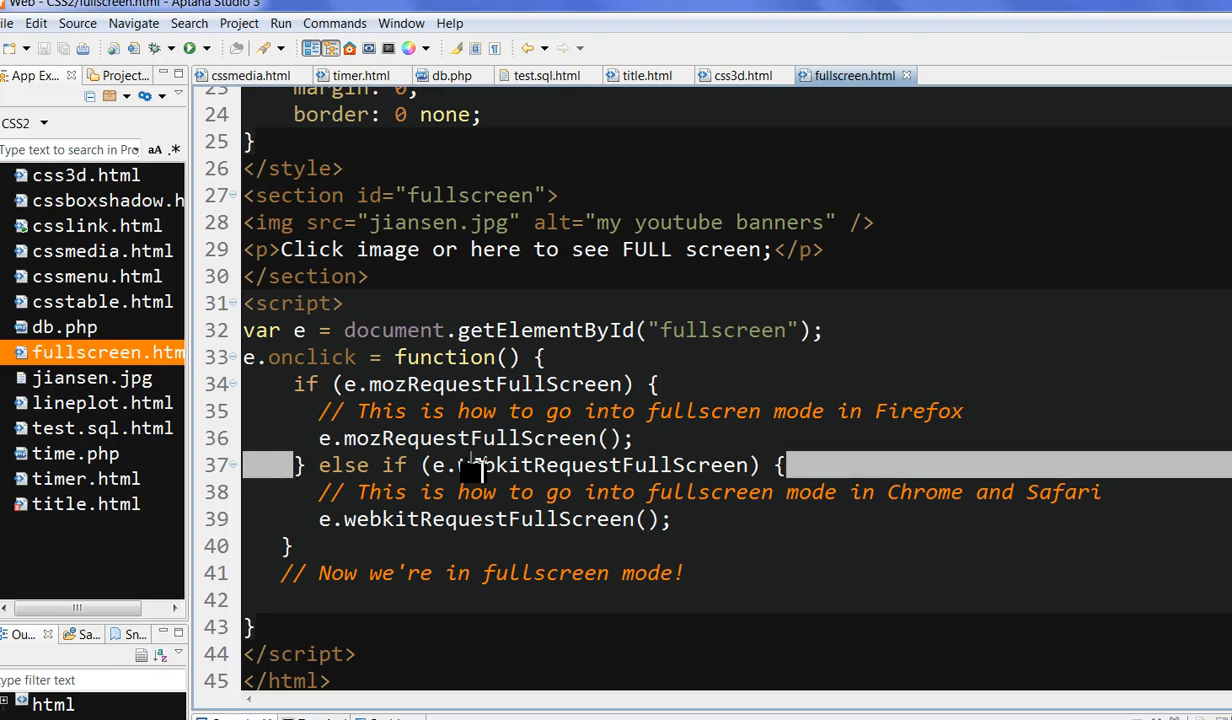
double_click(597, 464)
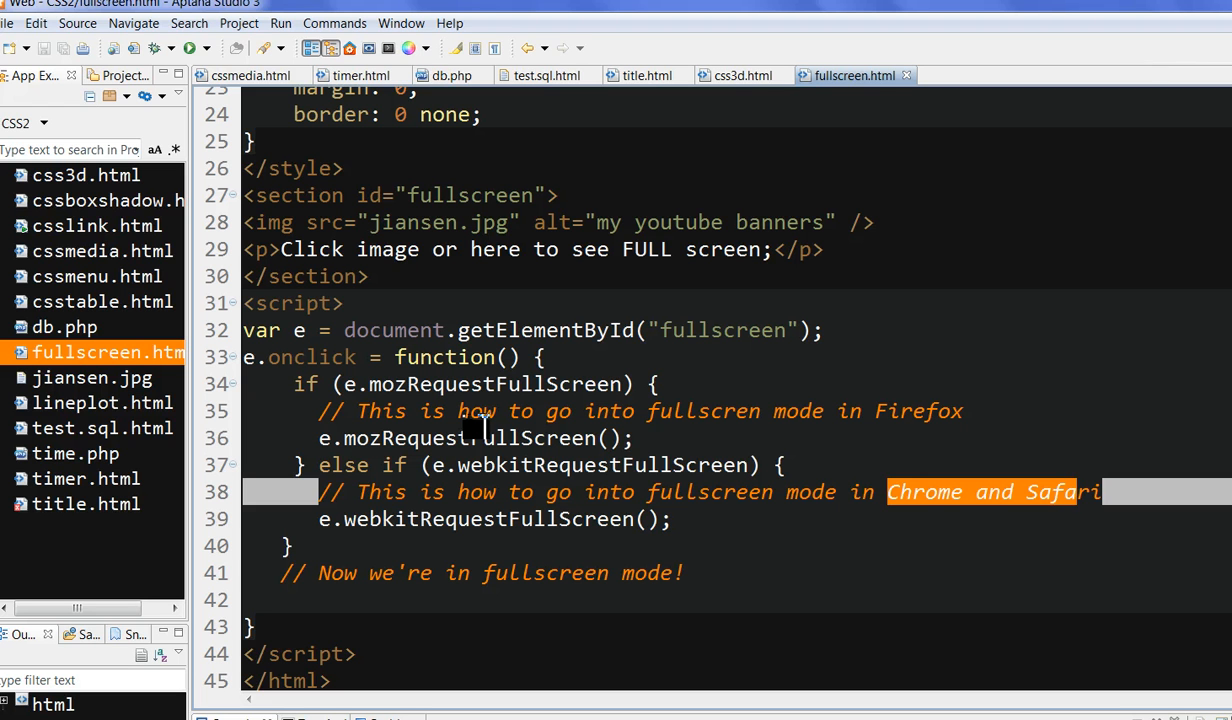
mouse_move(535, 519)
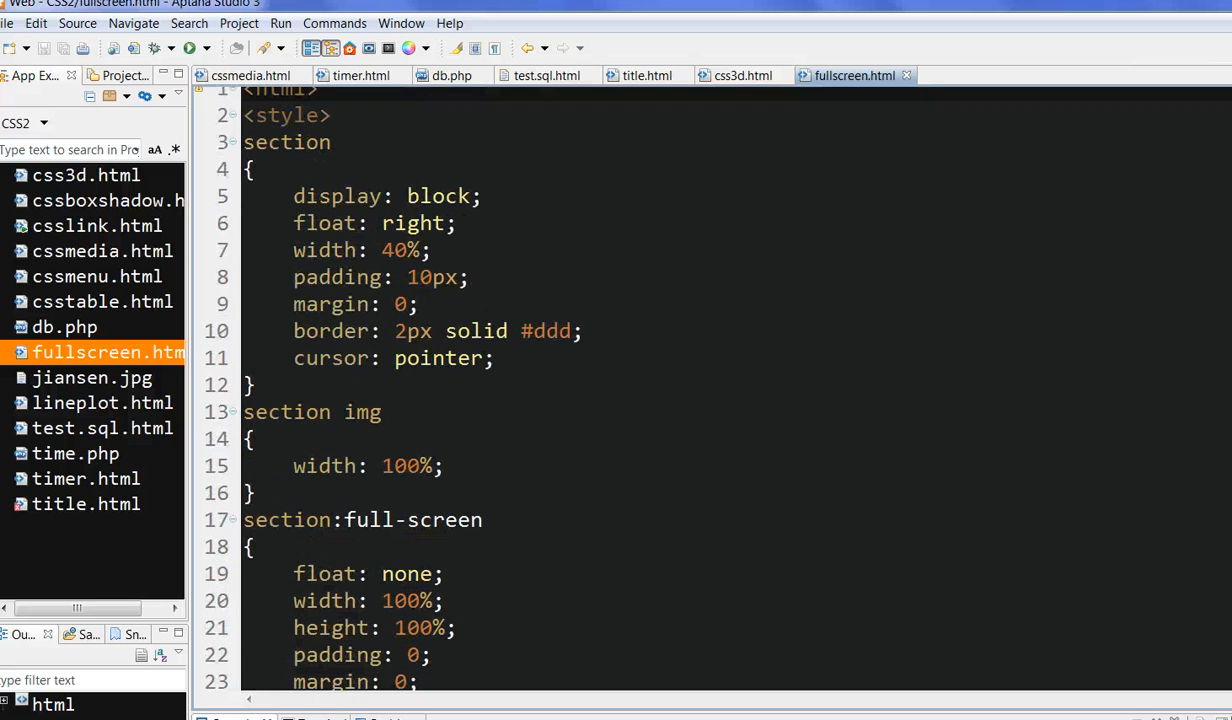
left_click_drag(254, 168, 254, 384)
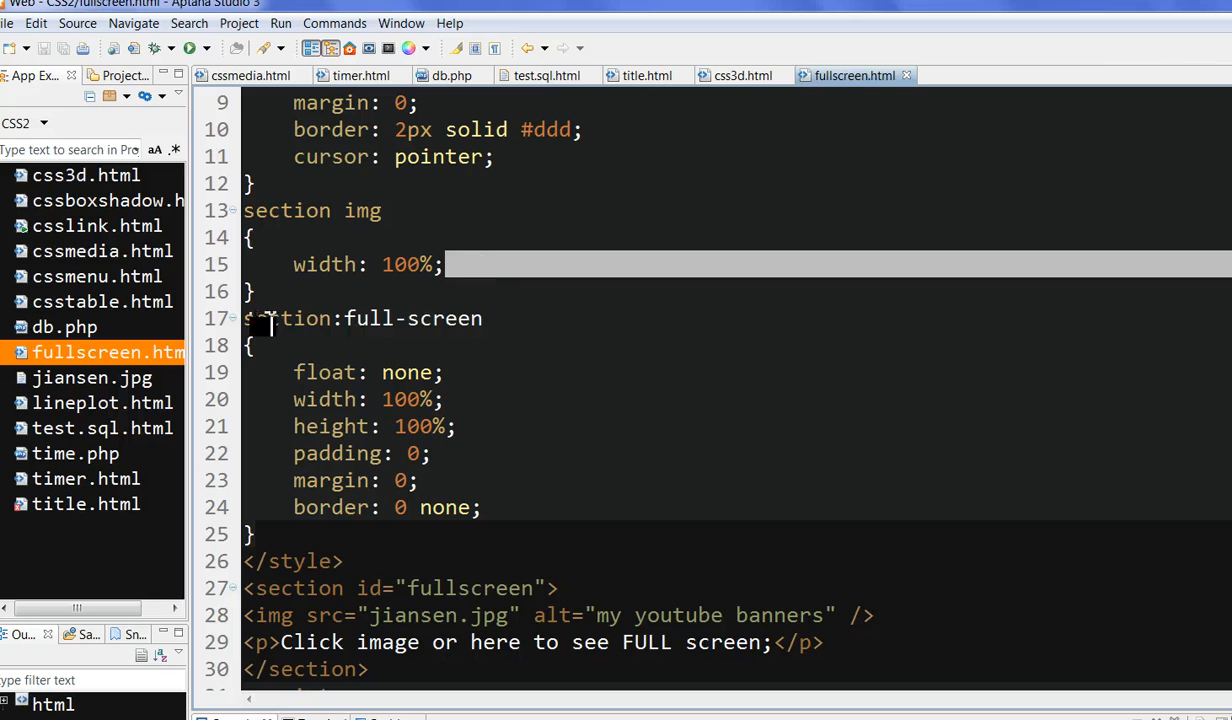
left_click_drag(263, 318, 340, 453)
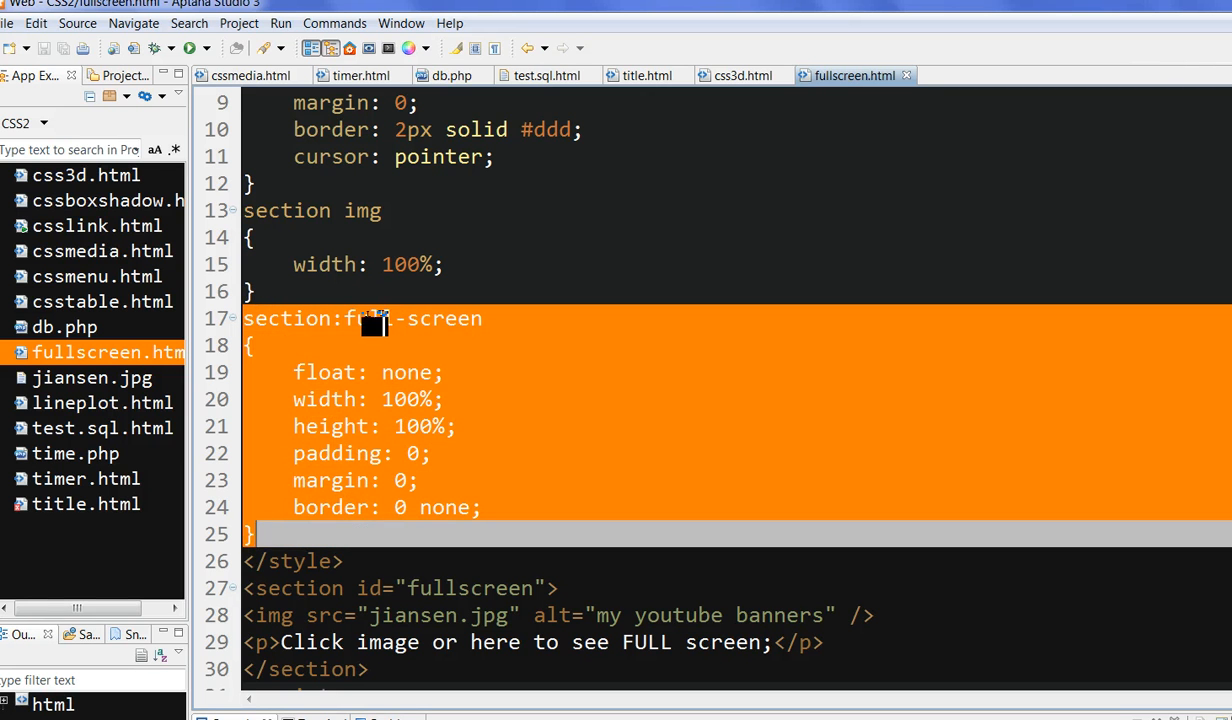
left_click(438, 426)
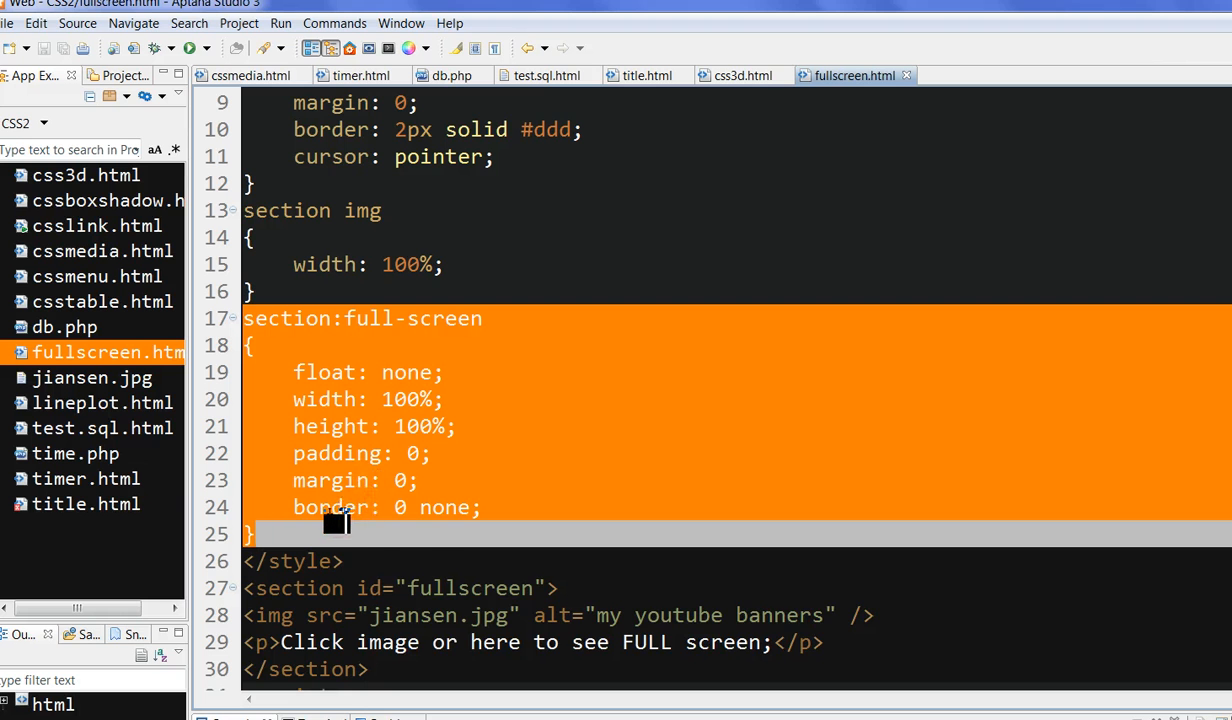
mouse_move(330, 426)
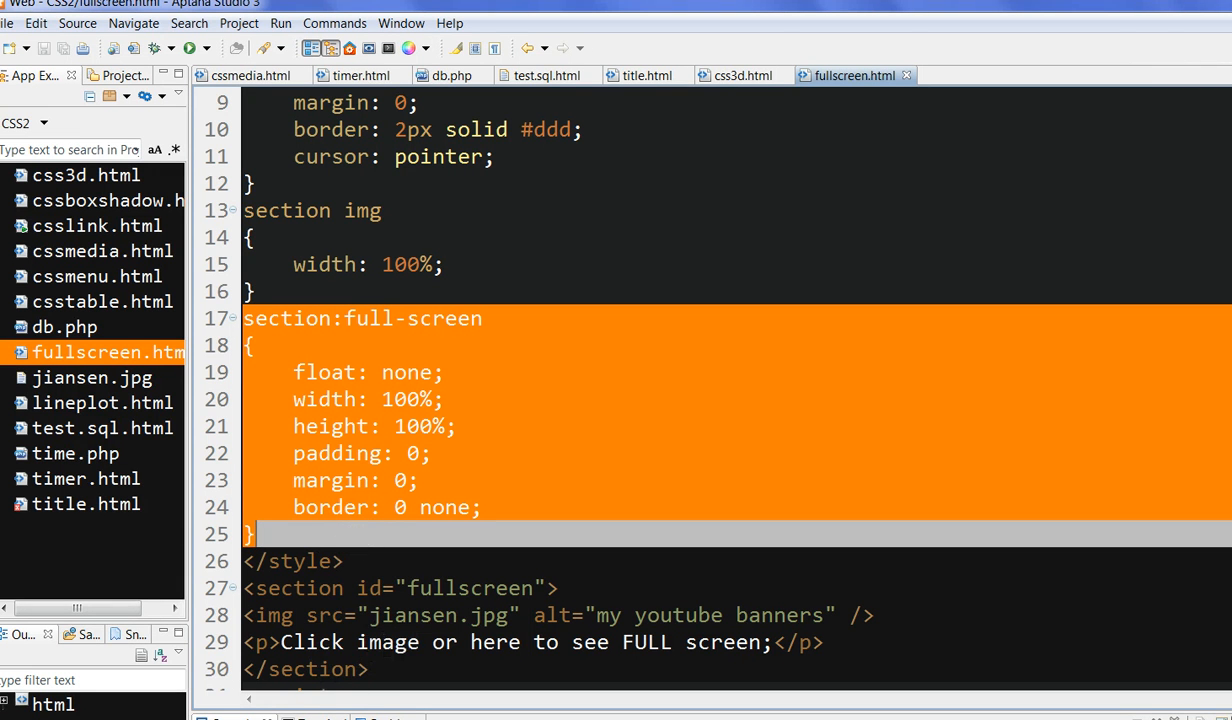
scroll("down", 3)
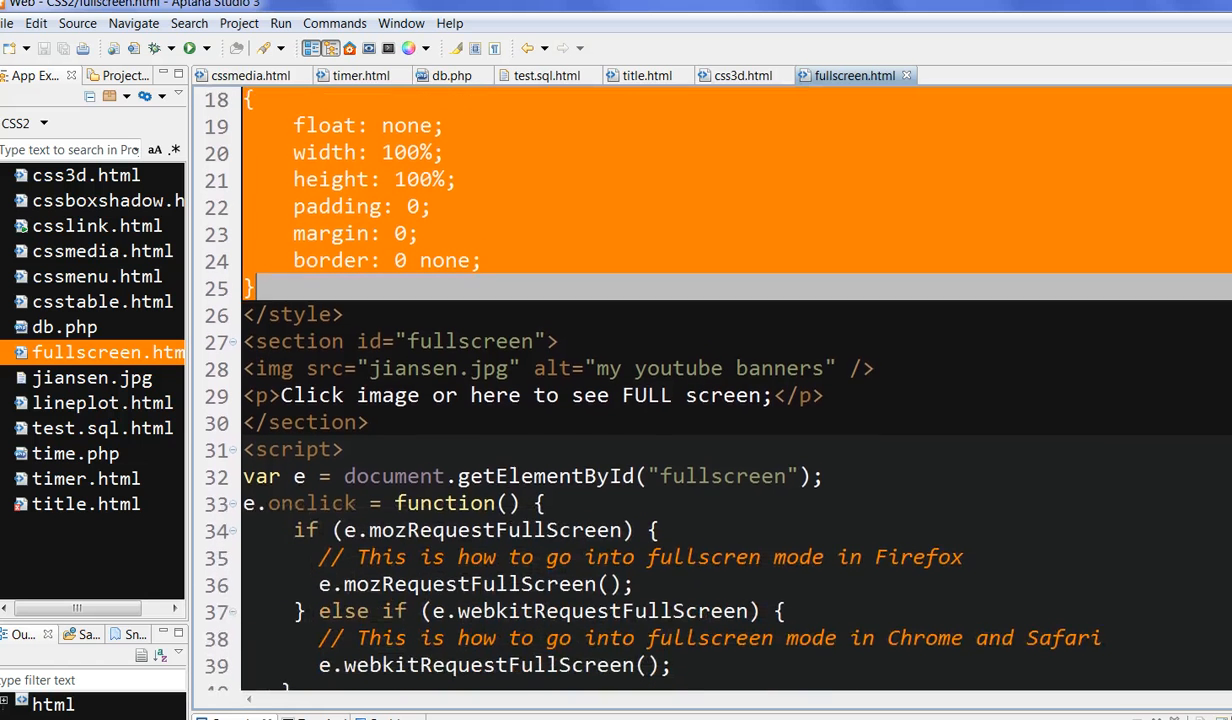
scroll("down", 3)
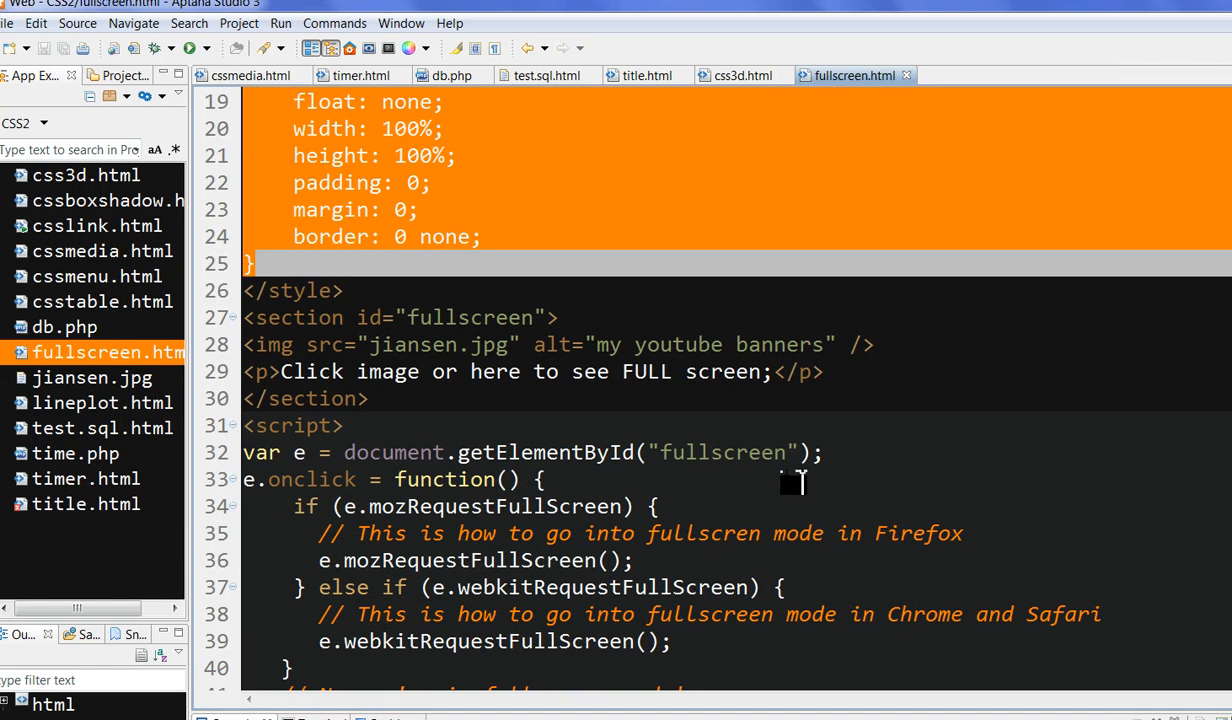
mouse_move(785, 475)
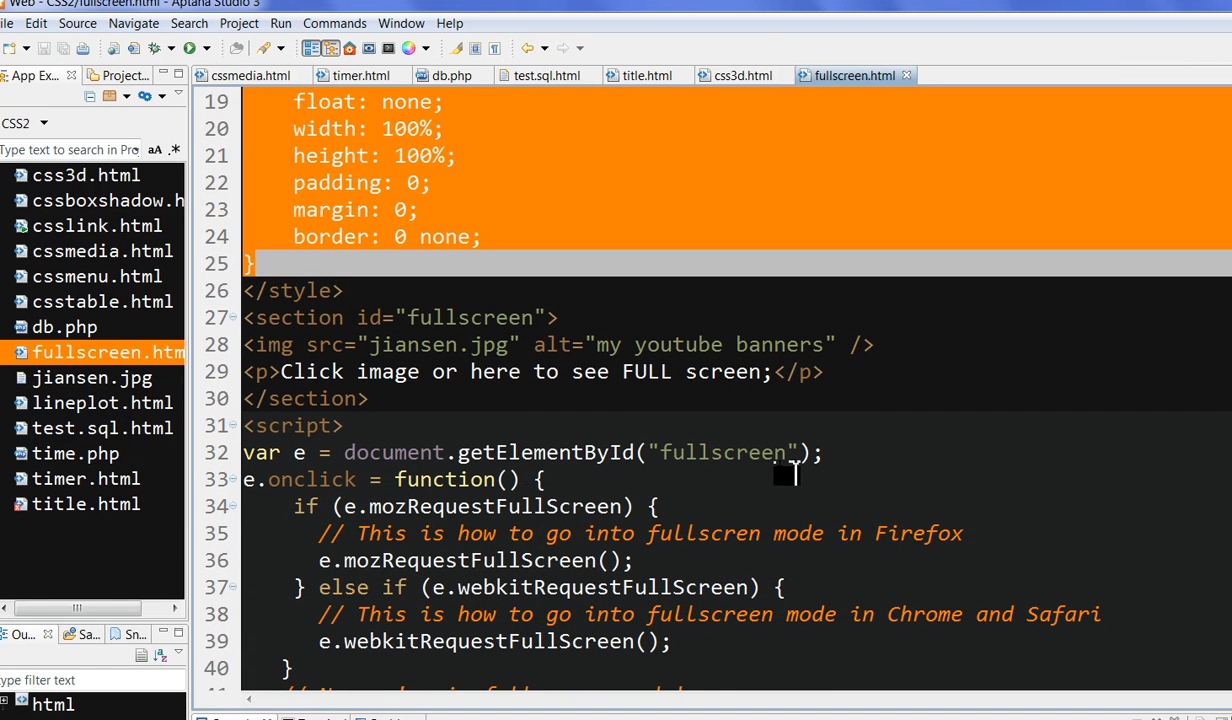